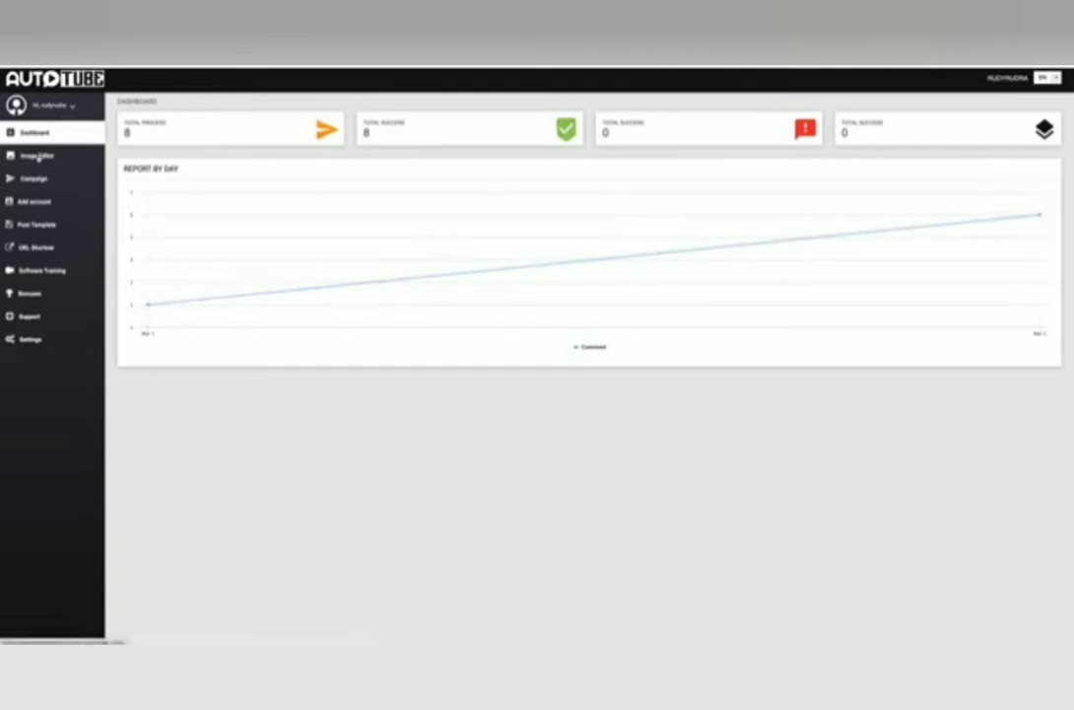
Go to the Campaign page for searching and selecting YouTube videos
{"action": "left_click", "coordinate": [33, 178]}
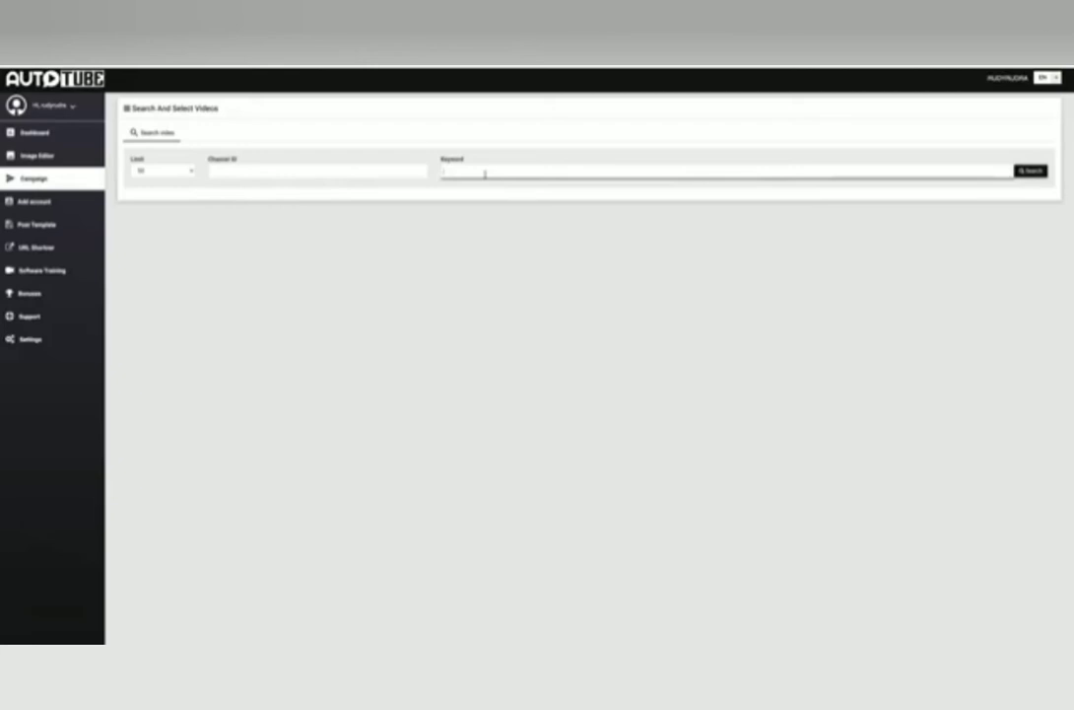
Run the keyword search for money-making videos and pick a video from the results
{"action": "left_click", "coordinate": [1030, 169]}
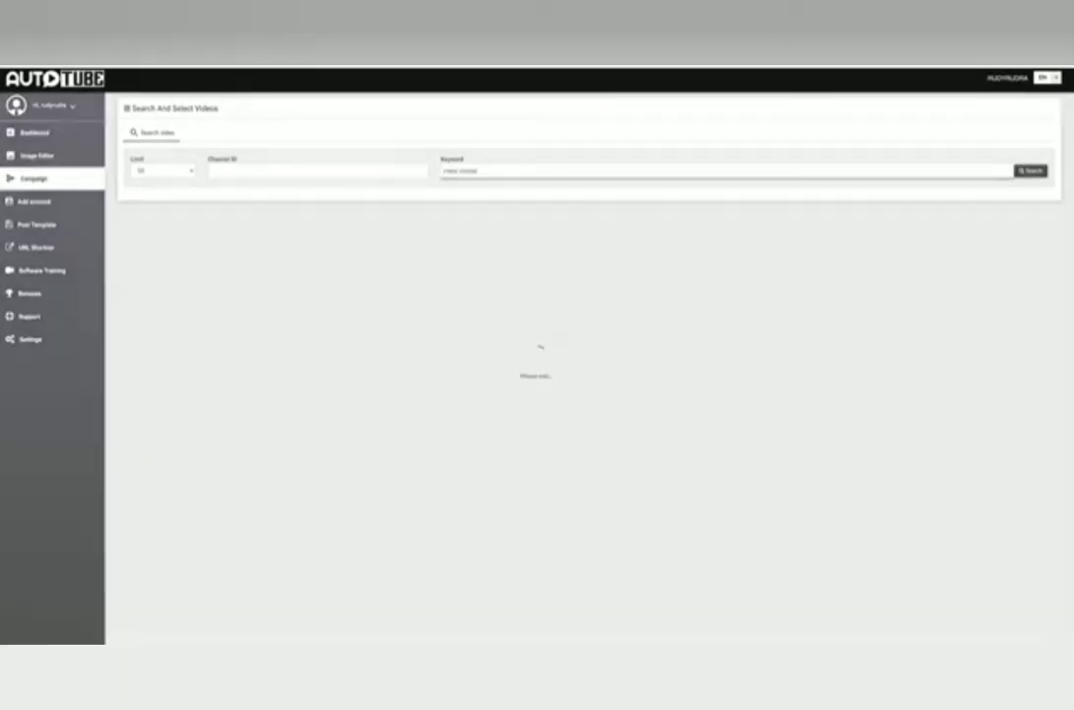
{"action": "left_click", "coordinate": [1030, 170]}
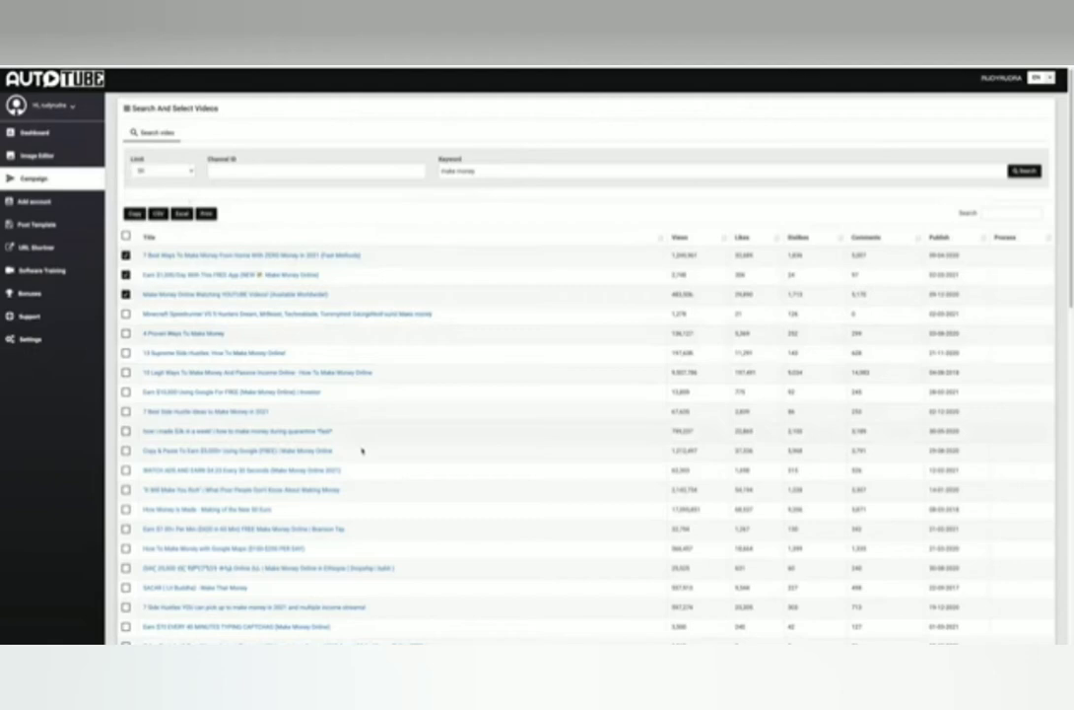
Bring the Auto Comment form with its account, message and delay settings into view
{"action": "scroll", "scroll_direction": "down", "scroll_amount": 3}
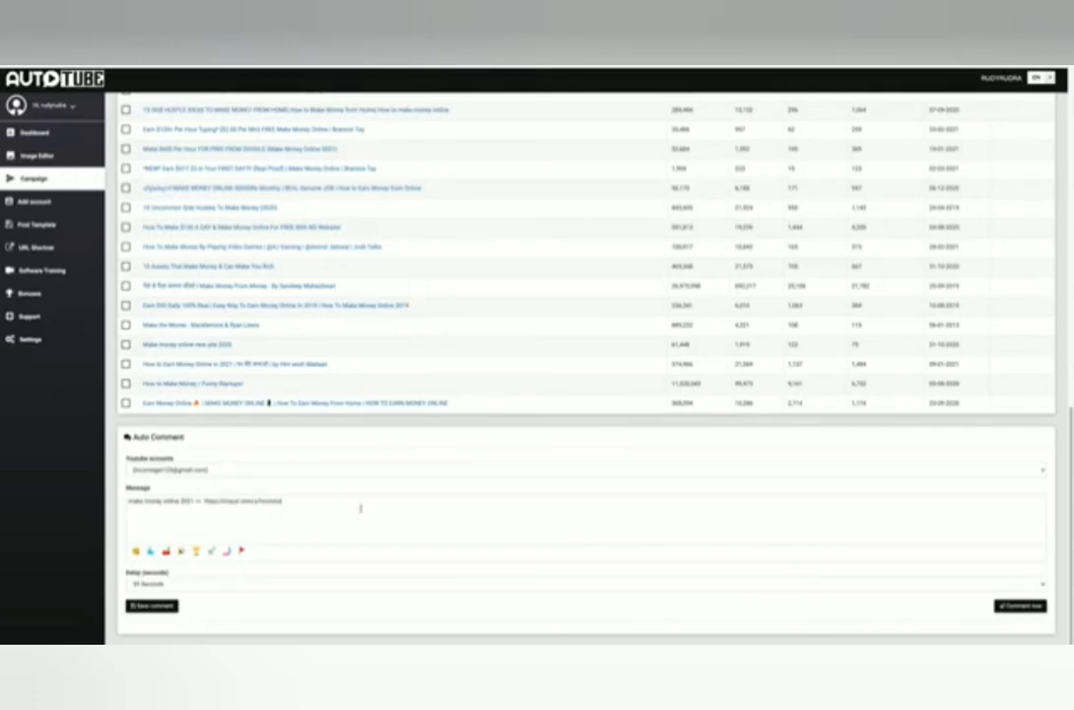
Choose a delay in seconds between comments for the auto-comment run
{"action": "left_click", "coordinate": [581, 583]}
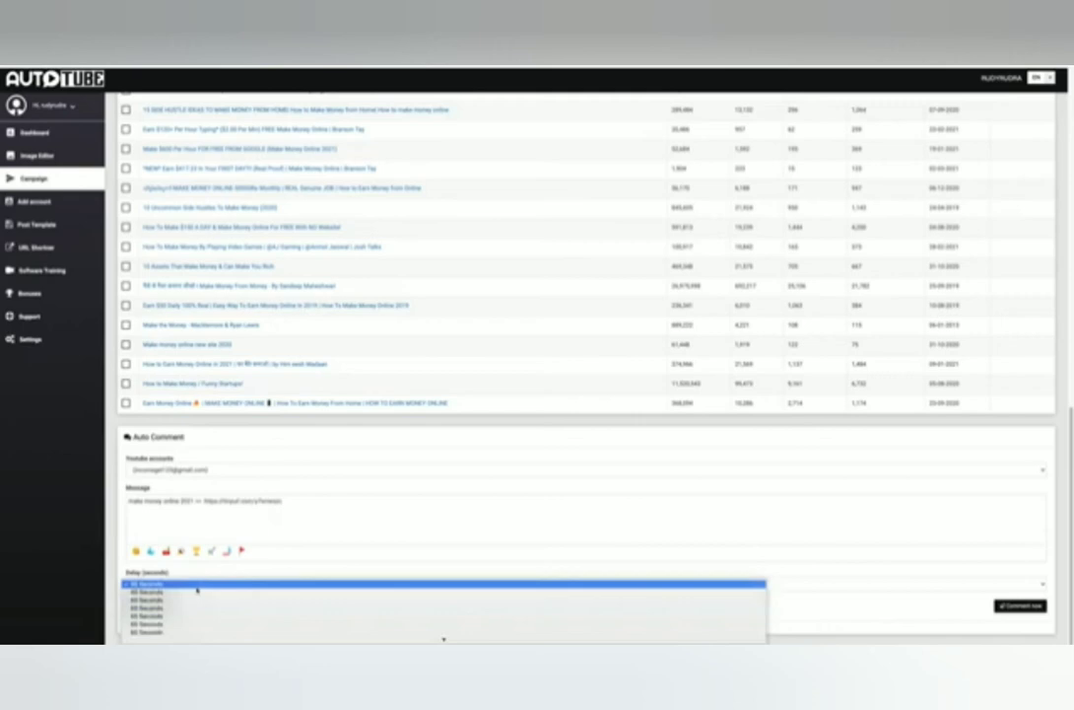
{"action": "left_click", "coordinate": [197, 584]}
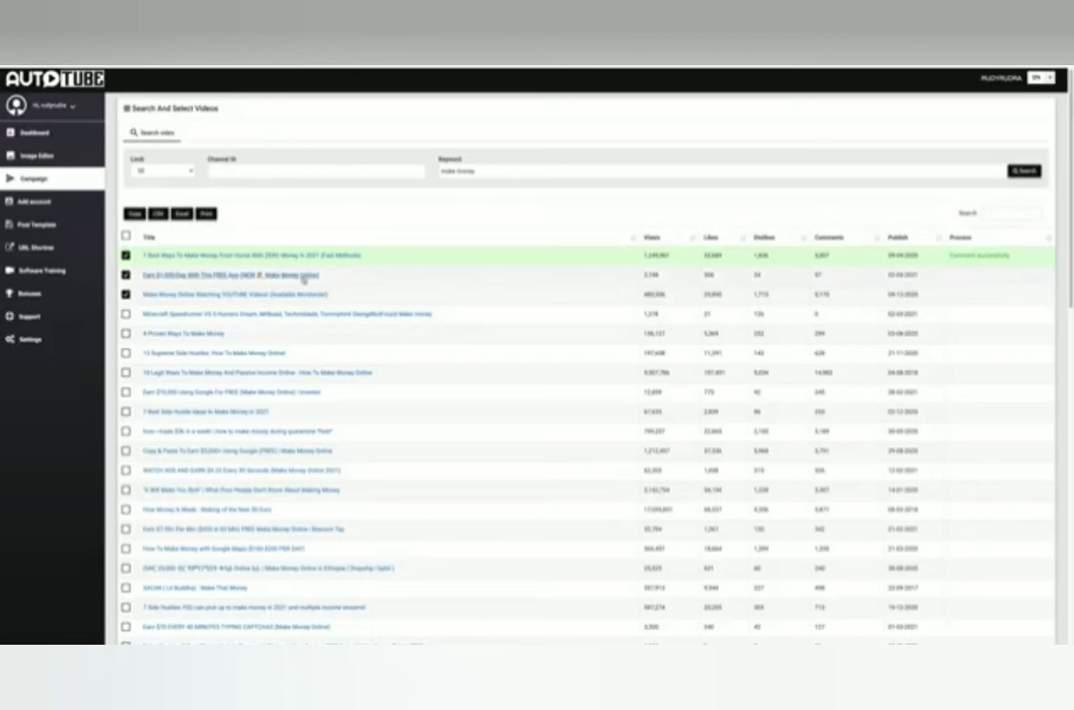
{"action": "mouse_move", "coordinate": [306, 276]}
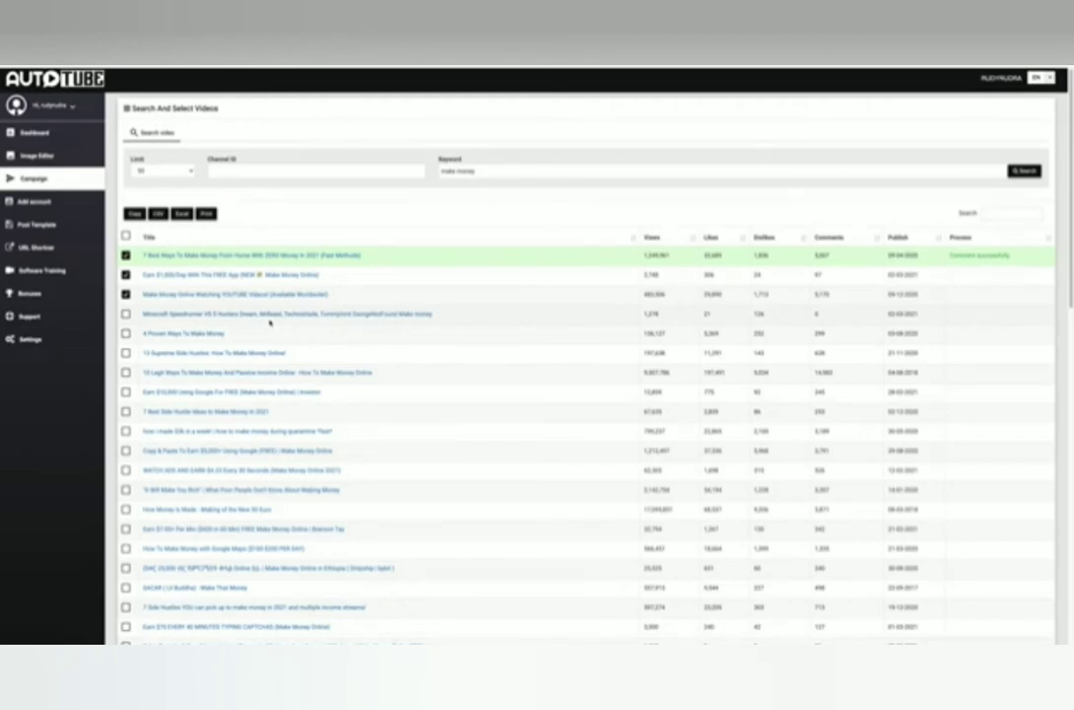
After the second video reports a successful comment, go to the URL Shortener page
{"action": "scroll", "scroll_direction": "down", "scroll_amount": 3}
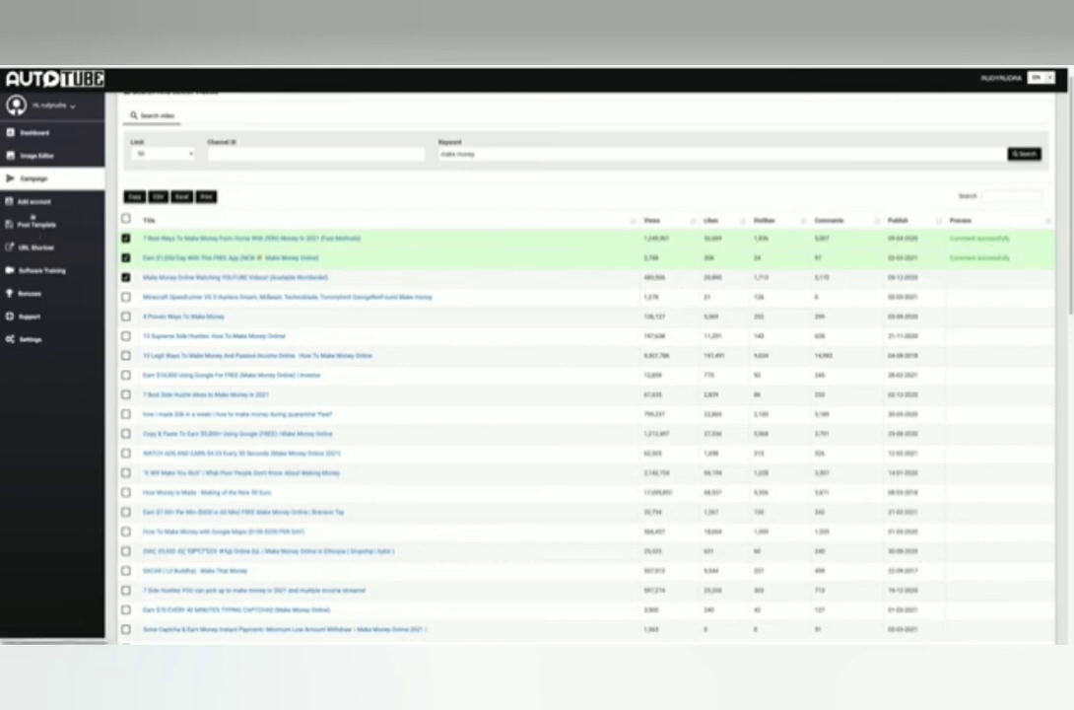
{"action": "left_click", "coordinate": [40, 268]}
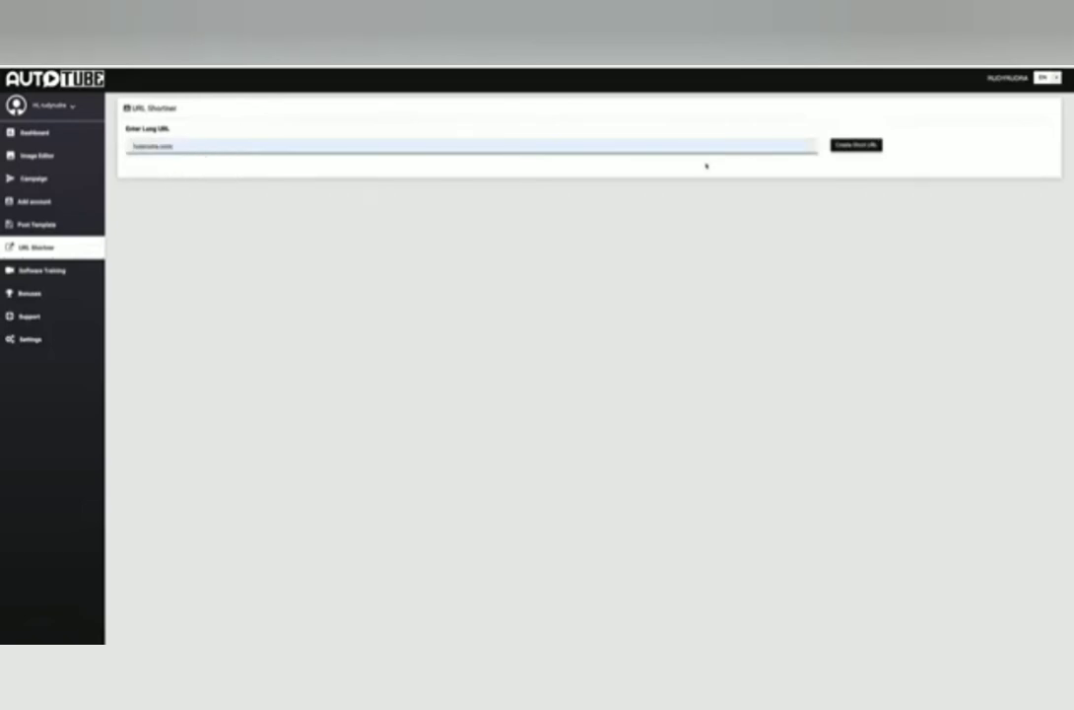
Generate a short link, check linked accounts, and view the dashboard showing 10 processed, 10 successful
{"action": "left_click", "coordinate": [856, 145]}
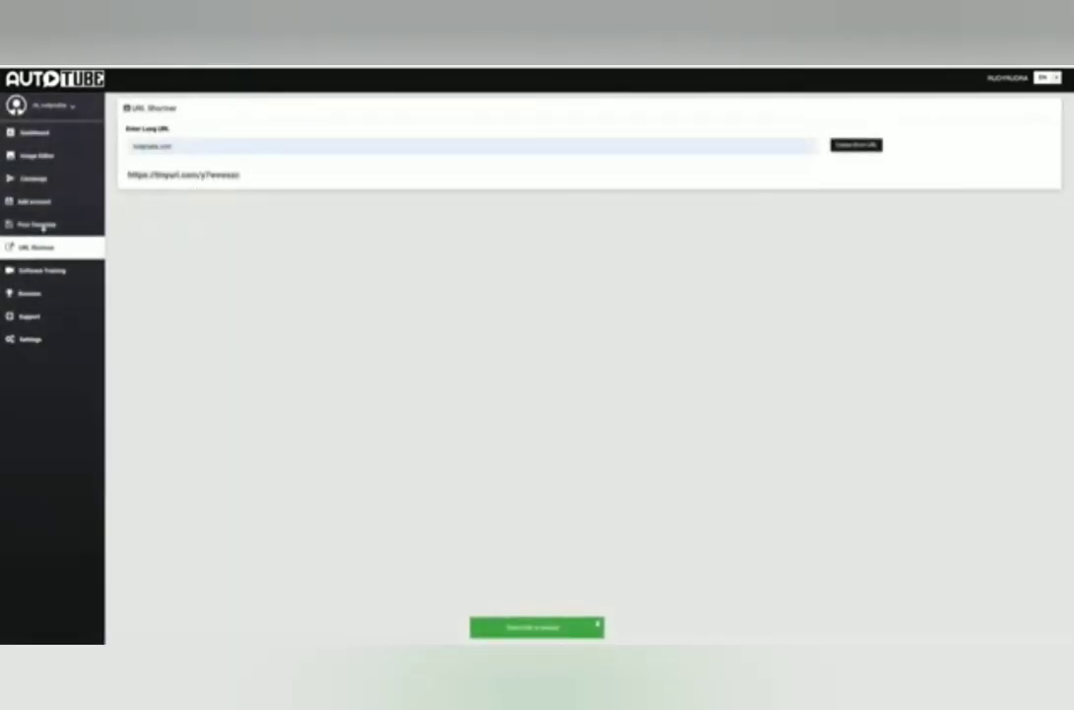
{"action": "left_click", "coordinate": [35, 225]}
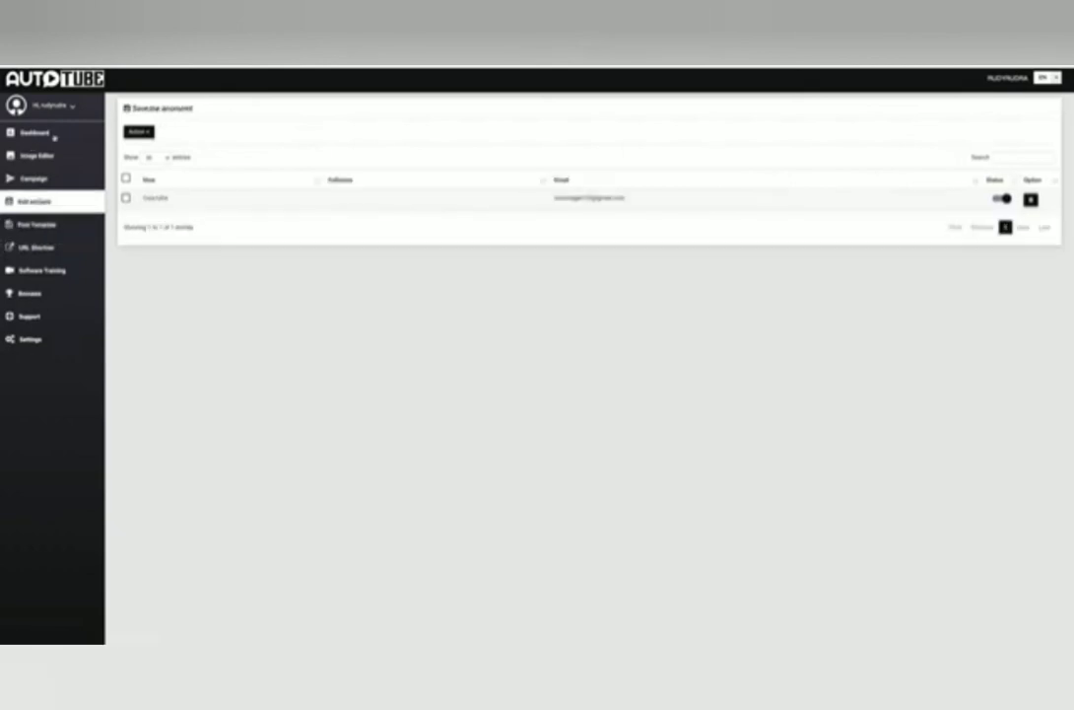
{"action": "left_click", "coordinate": [35, 132]}
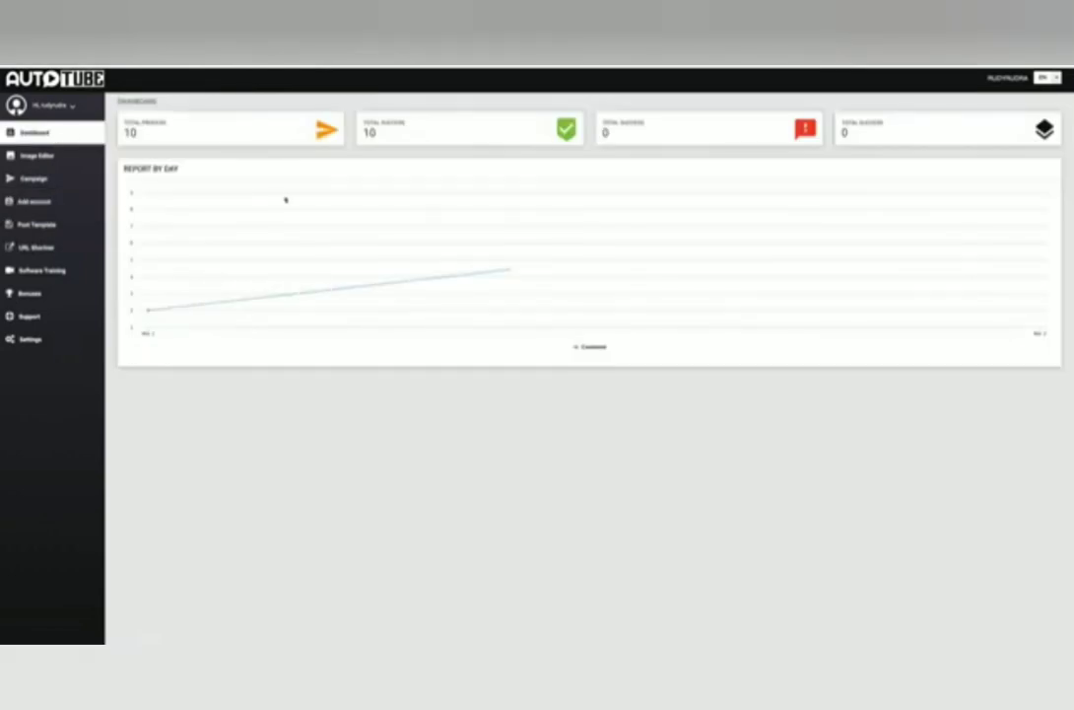